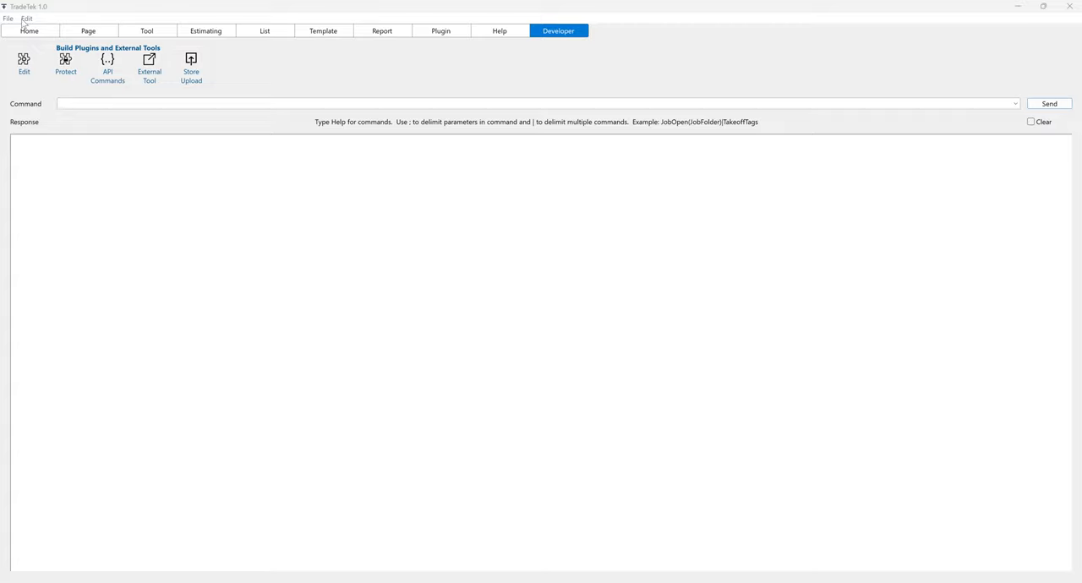
Enable the API option in File > Preference and confirm with OK.
{"action": "left_click", "coordinate": [8, 18]}
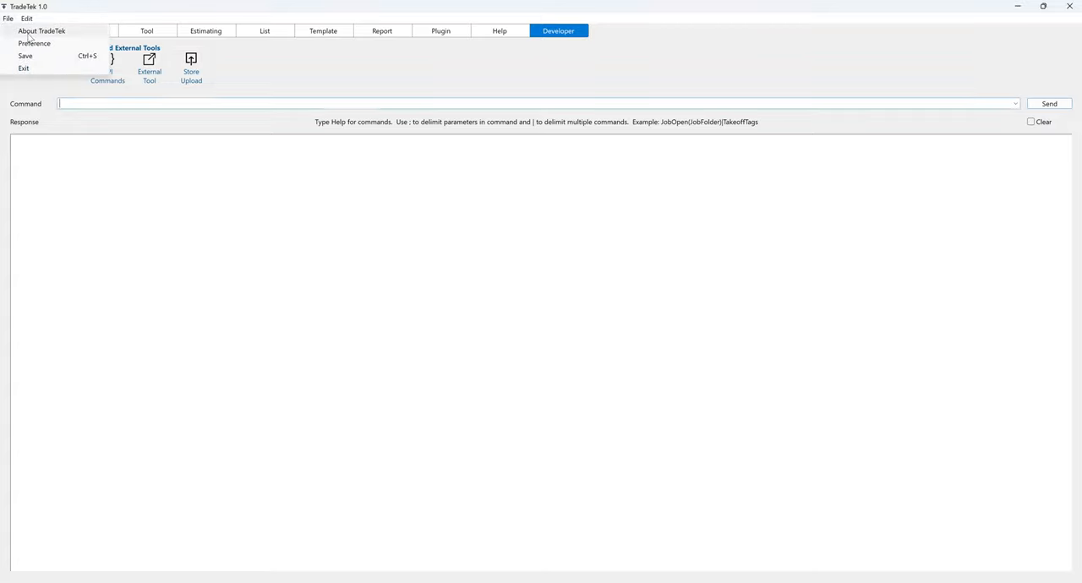
{"action": "left_click", "coordinate": [34, 43]}
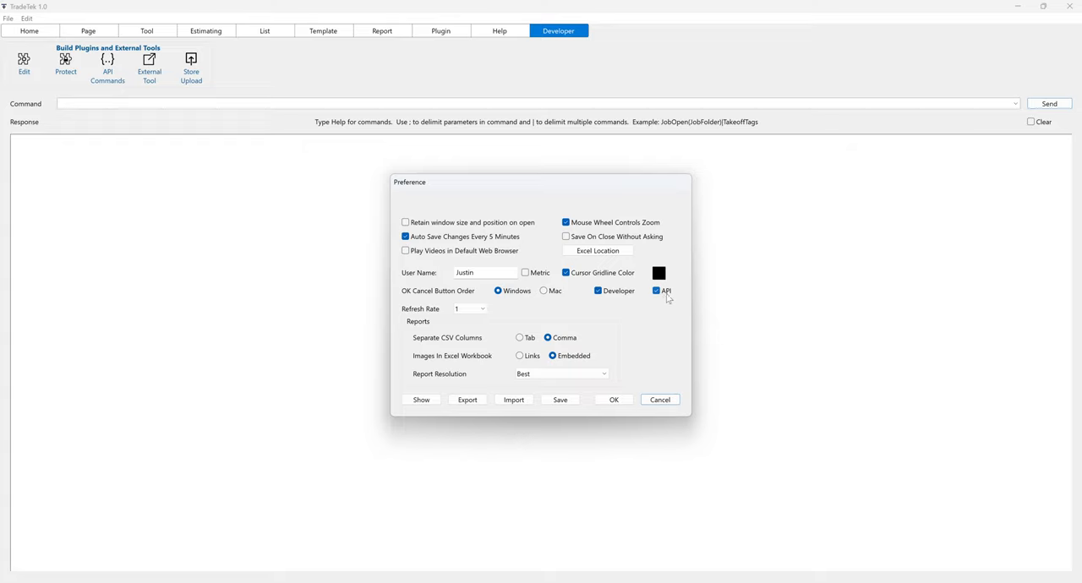
{"action": "left_click", "coordinate": [613, 400]}
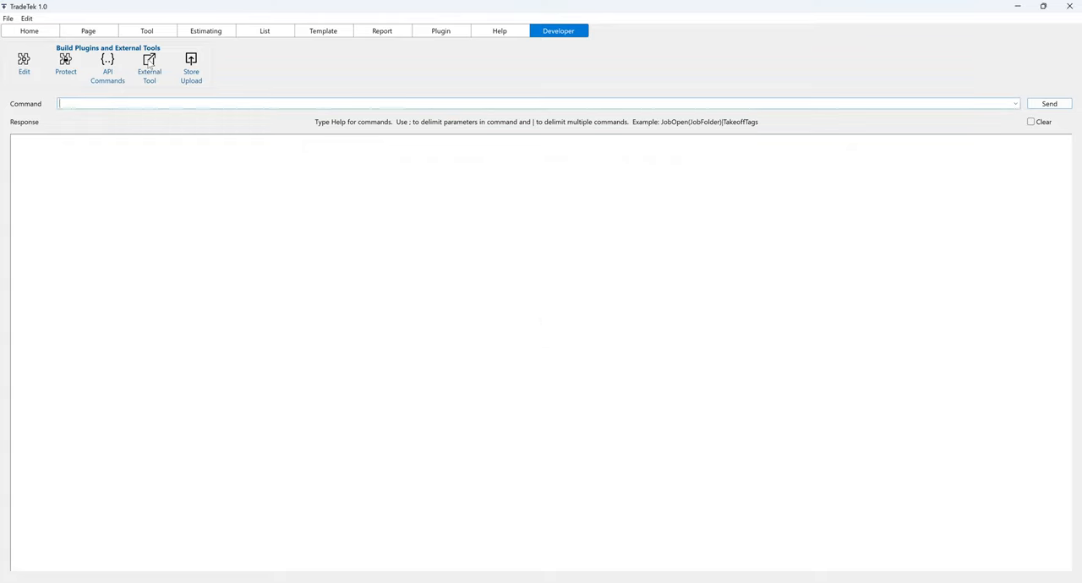
Open the TradeTek API External Tool window with the clipboard interface.
{"action": "left_click", "coordinate": [108, 66]}
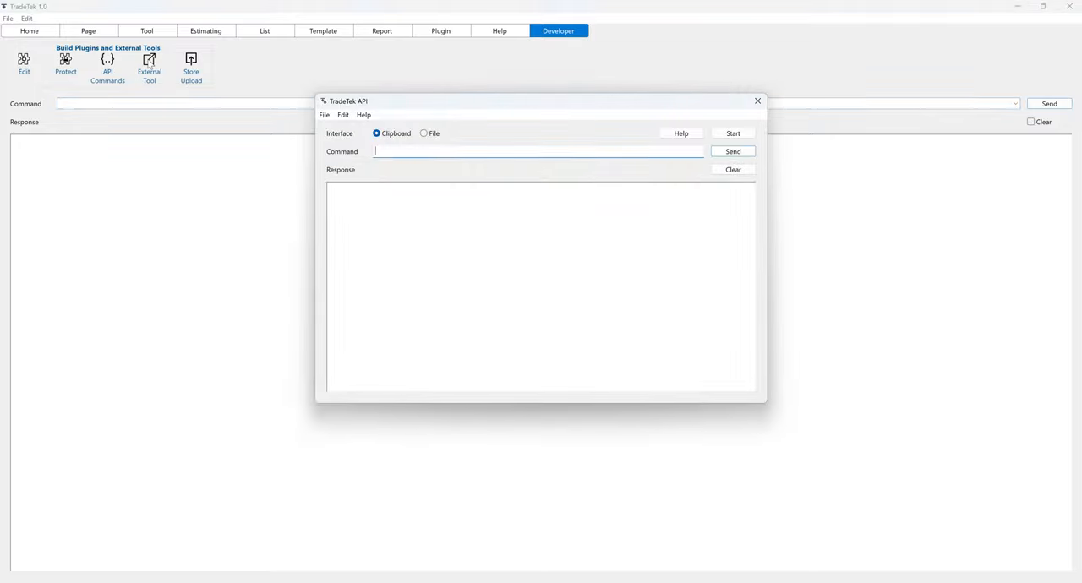
{"action": "mouse_move", "coordinate": [486, 178]}
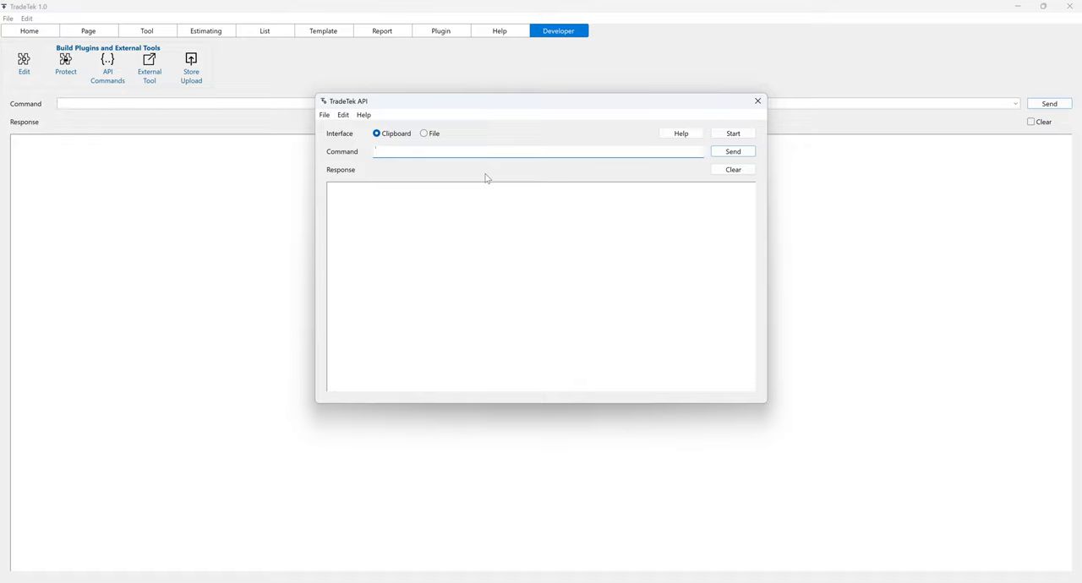
{"action": "left_click", "coordinate": [507, 152]}
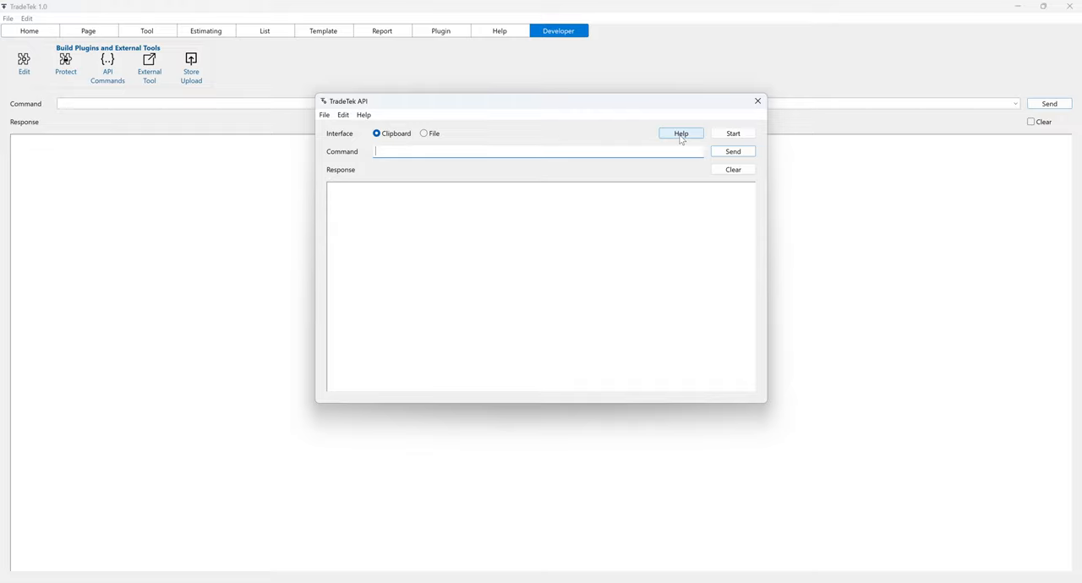
Show the TradeTek API help message about clipboard and file interfaces.
{"action": "left_click", "coordinate": [680, 132]}
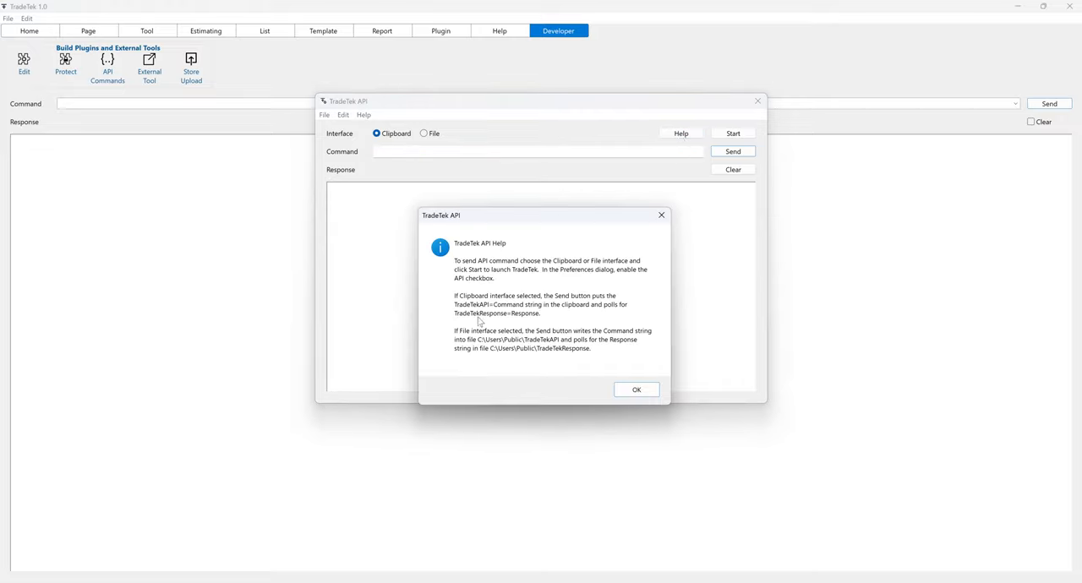
{"action": "mouse_move", "coordinate": [625, 294]}
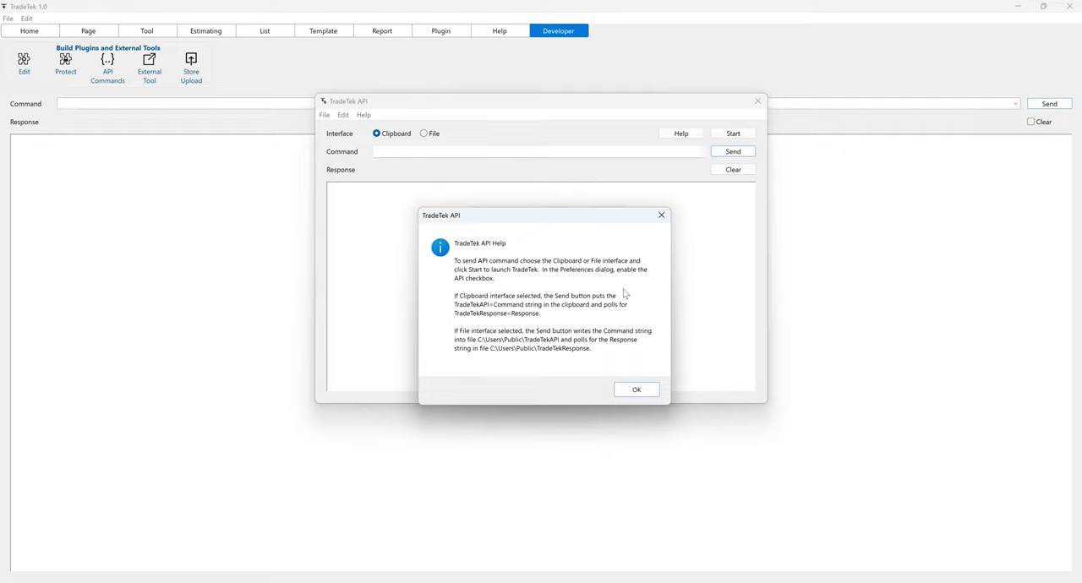
{"action": "mouse_move", "coordinate": [624, 323]}
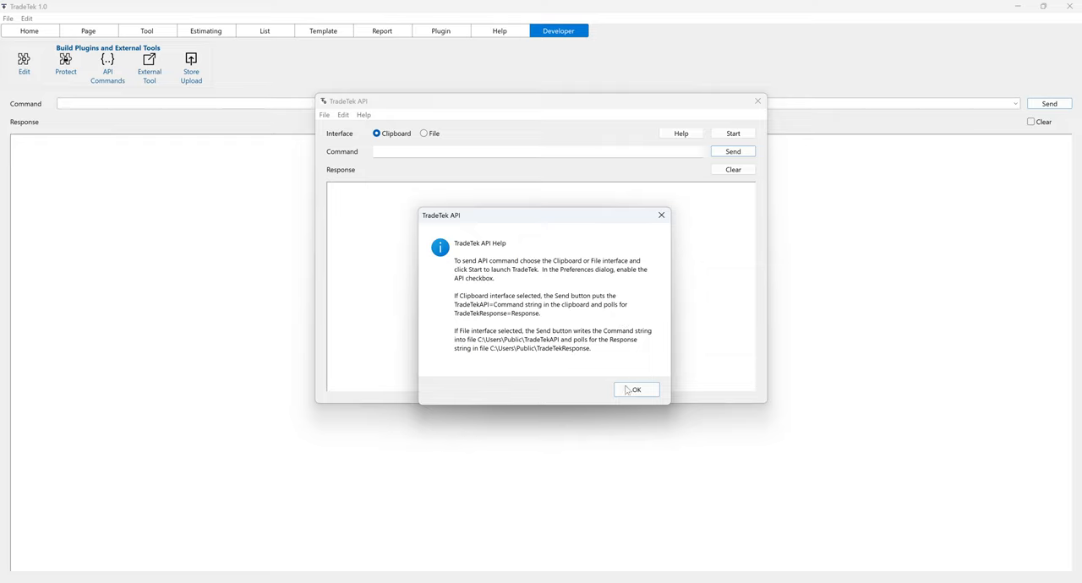
Dismiss the help message, then send 'Help' as an API command.
{"action": "left_click", "coordinate": [636, 389]}
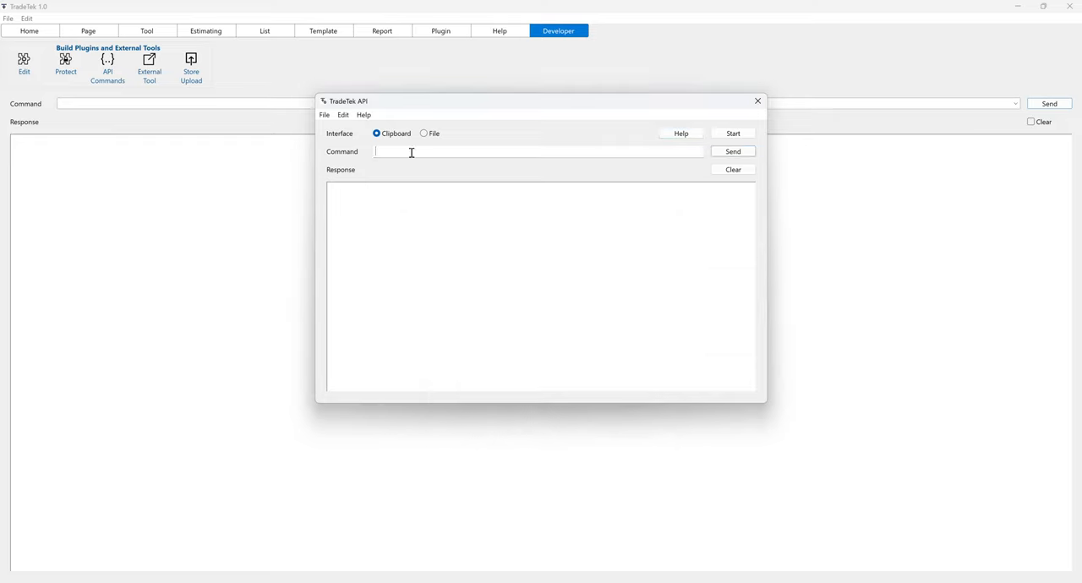
{"action": "type", "text": "Help"}
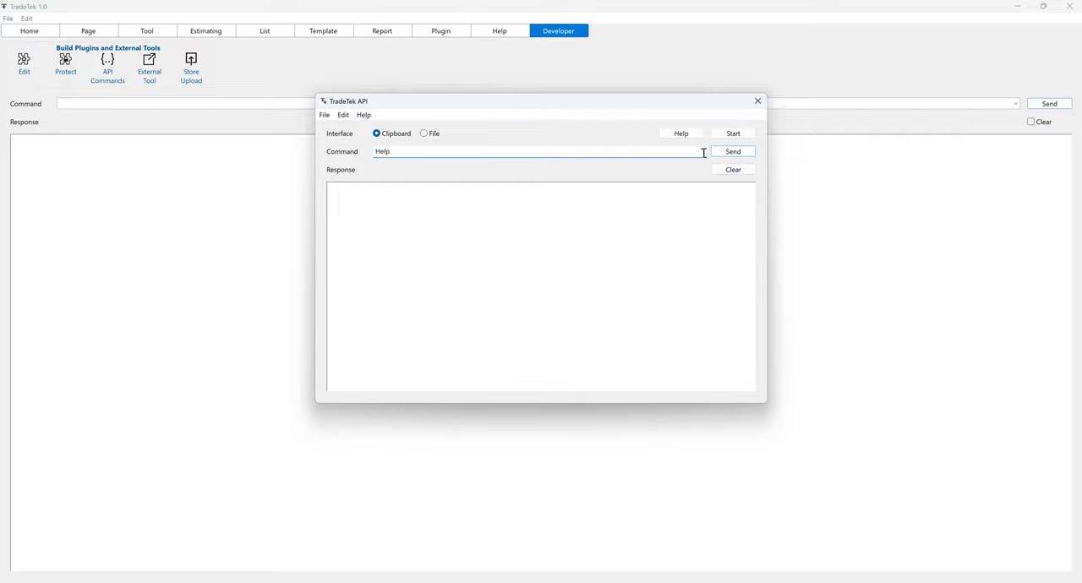
{"action": "left_click", "coordinate": [731, 151]}
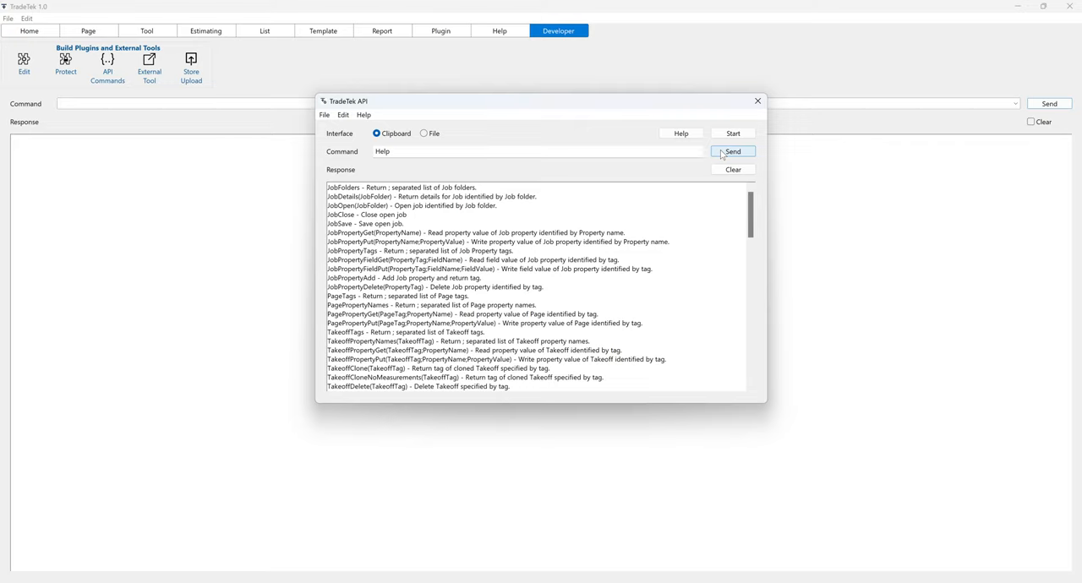